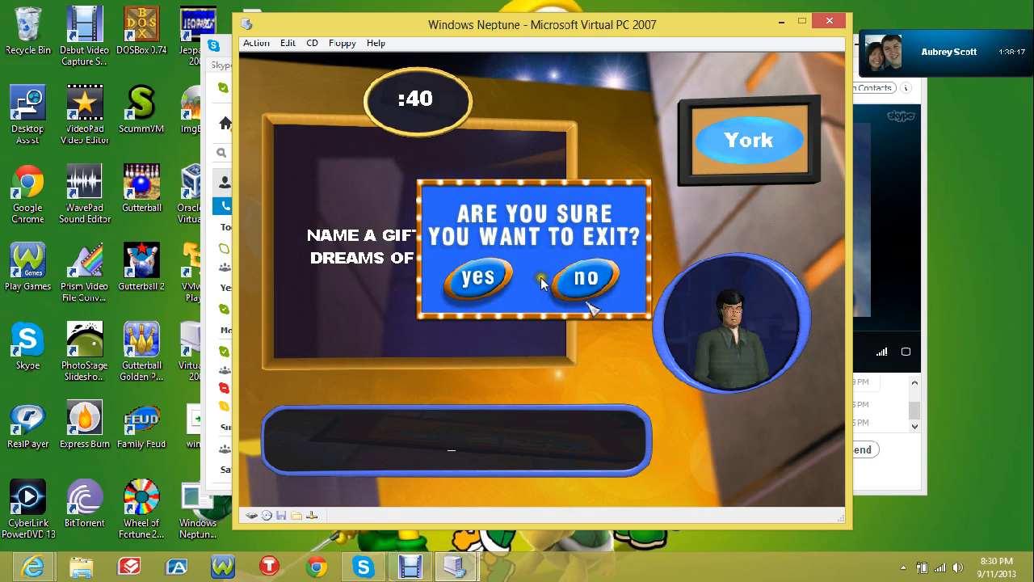
mouse_move(640, 331)
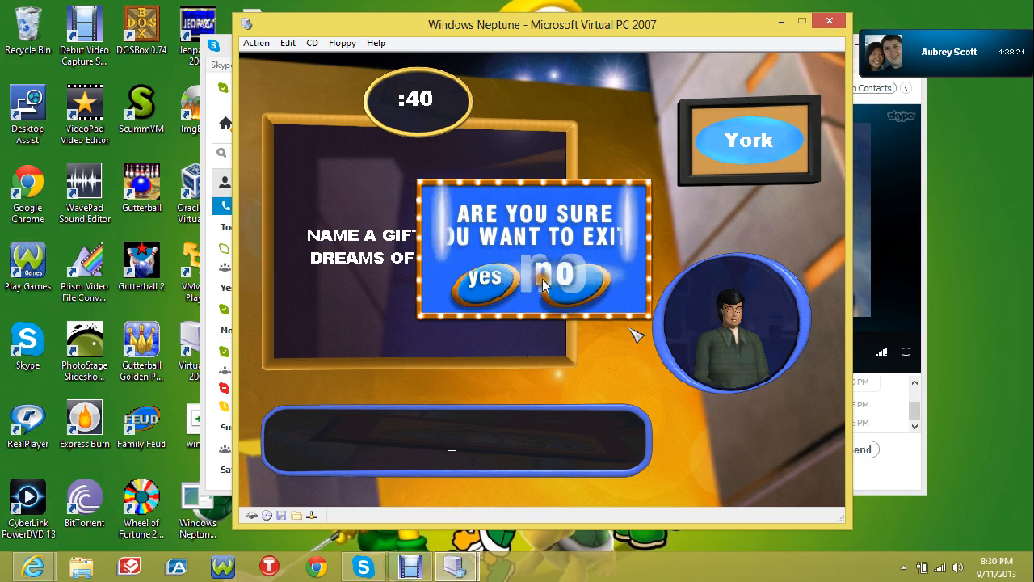
- Stay in the round at each exit prompt and answer 'PER CL' and 'MONKEY' for the first questions
left_click(554, 275)
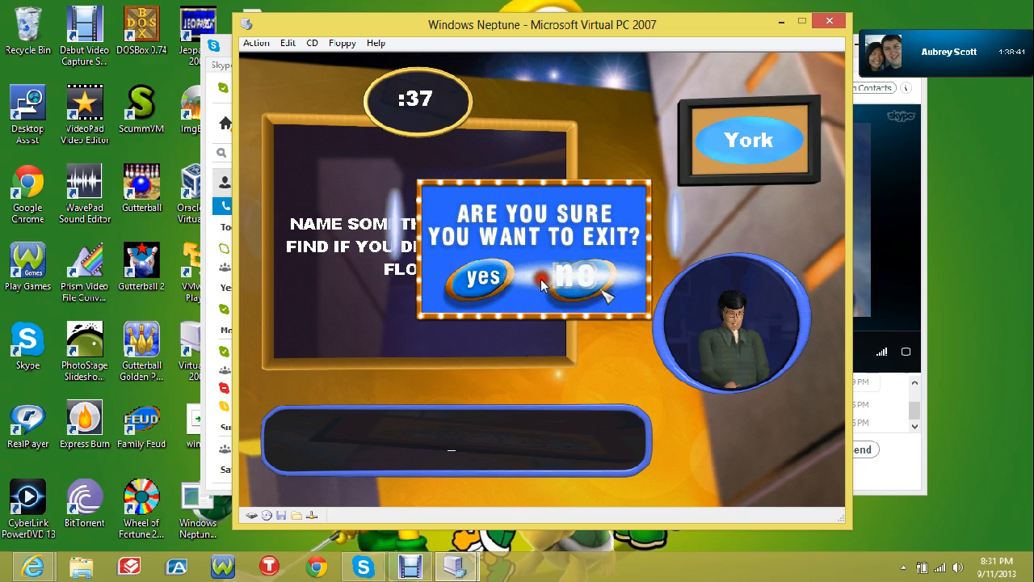
left_click(575, 278)
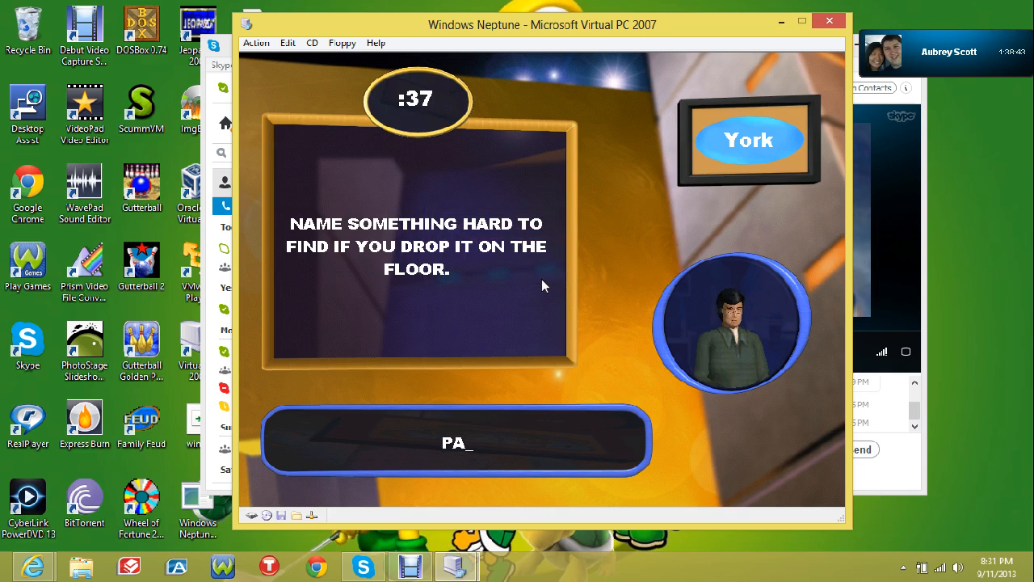
type("PER CL")
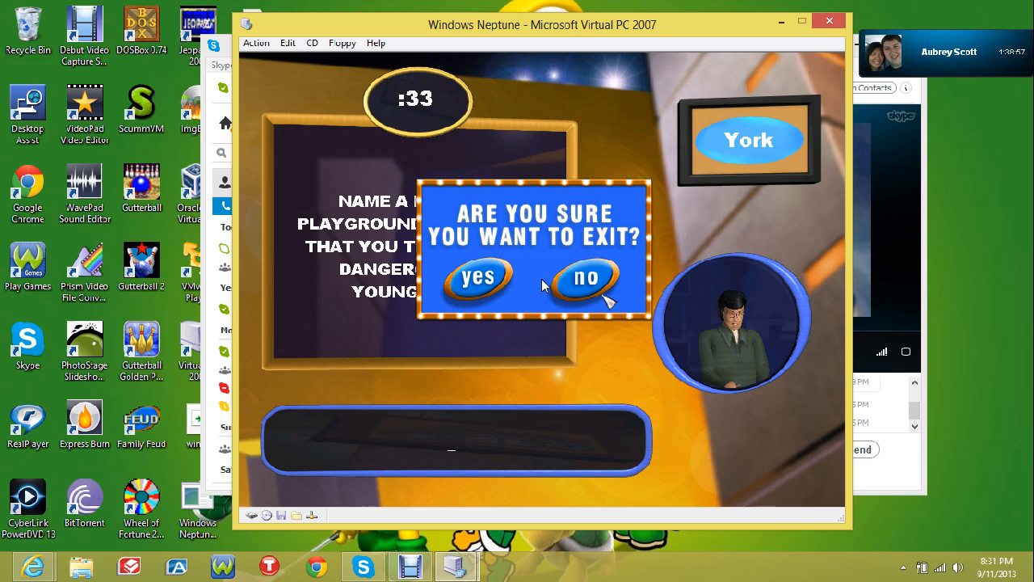
left_click(583, 278)
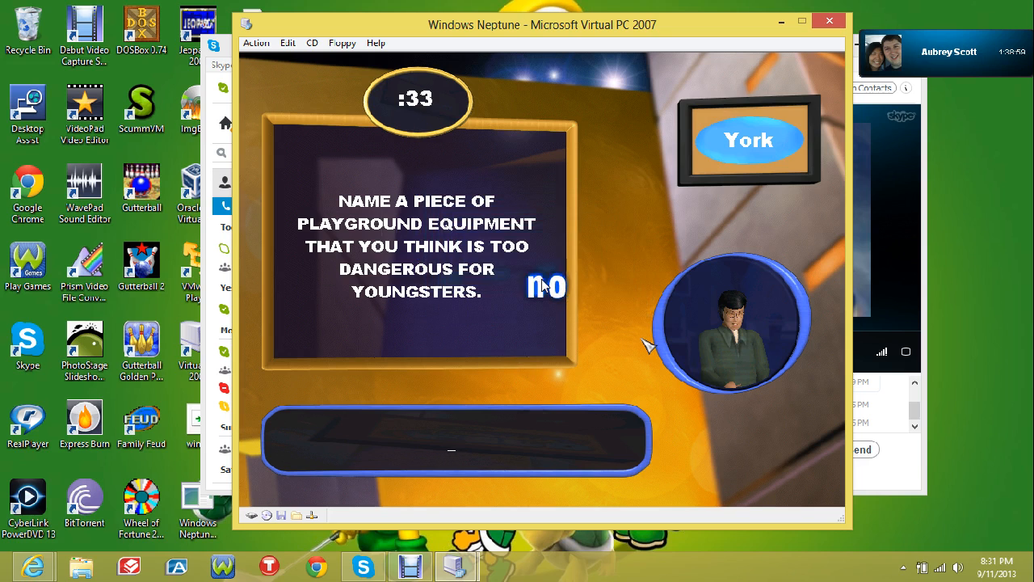
type("MONKEY")
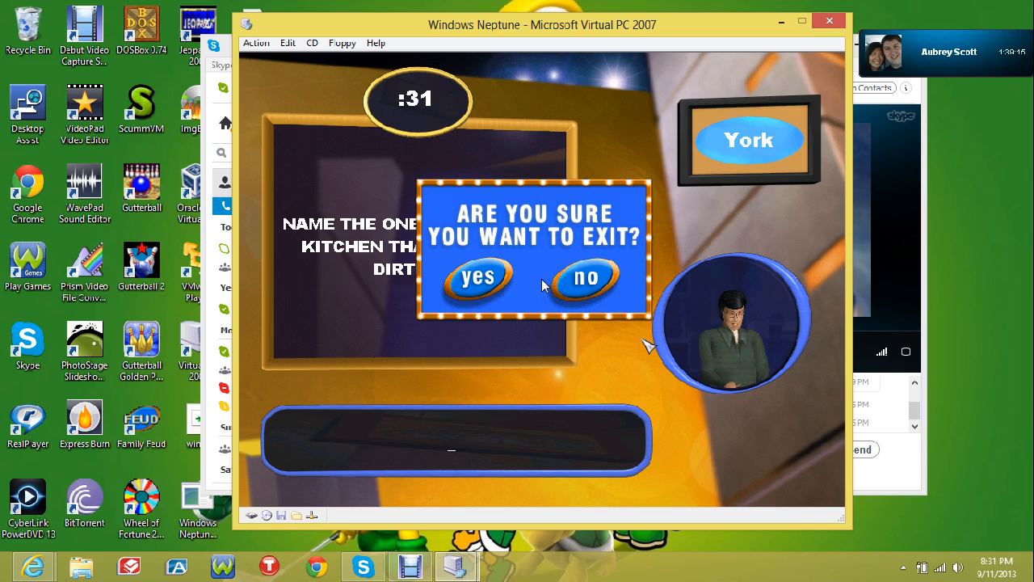
- Decline the remaining exit prompts and answer 'TRICK BU' for the next Fast Money question
left_click(586, 278)
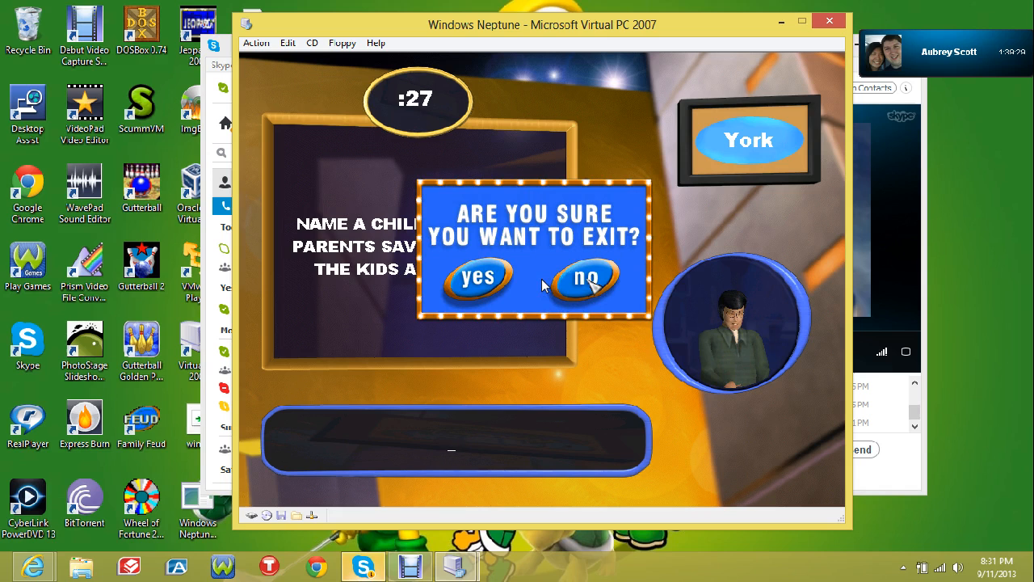
left_click(585, 278)
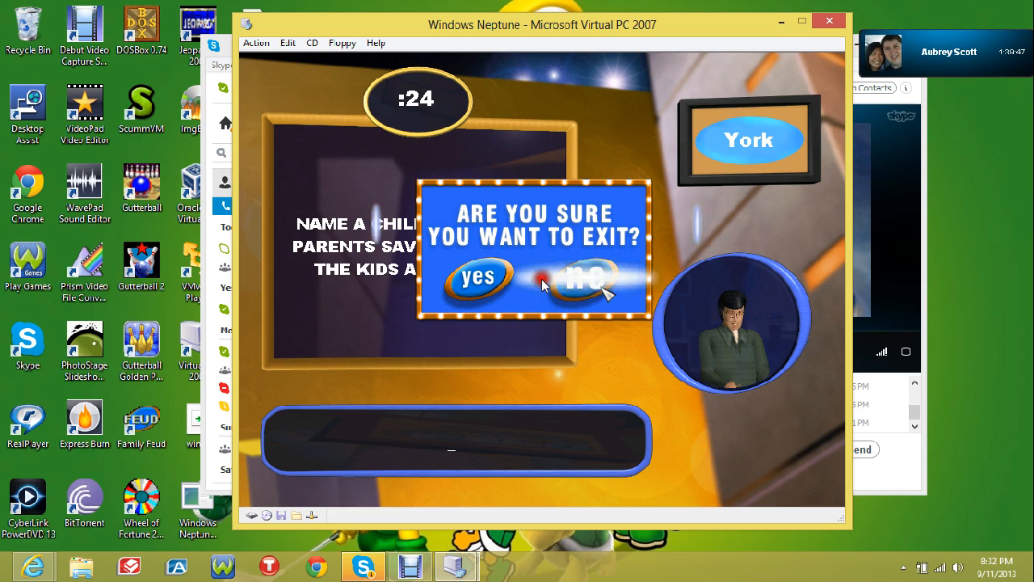
left_click(589, 278)
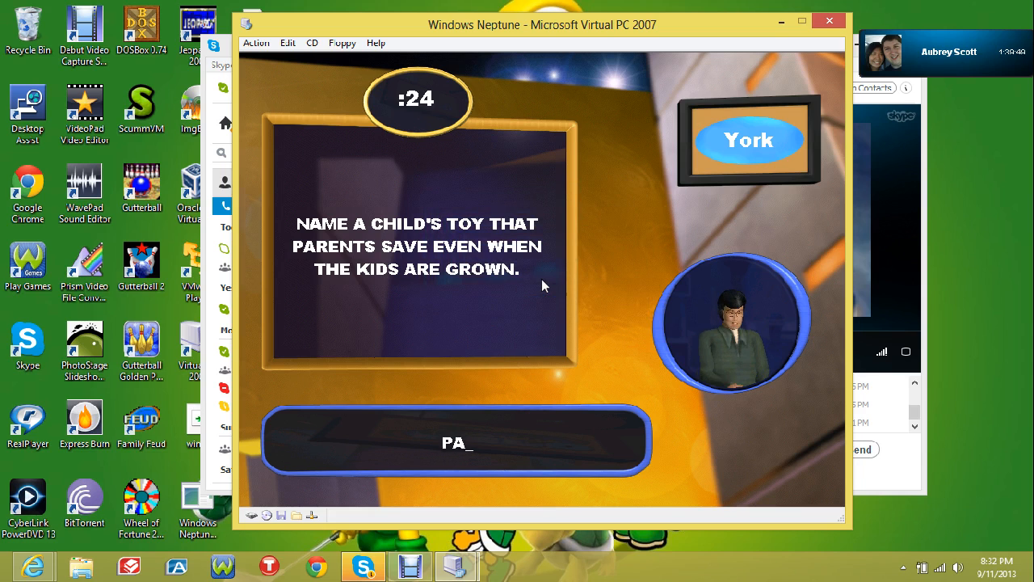
type("TRICK BU")
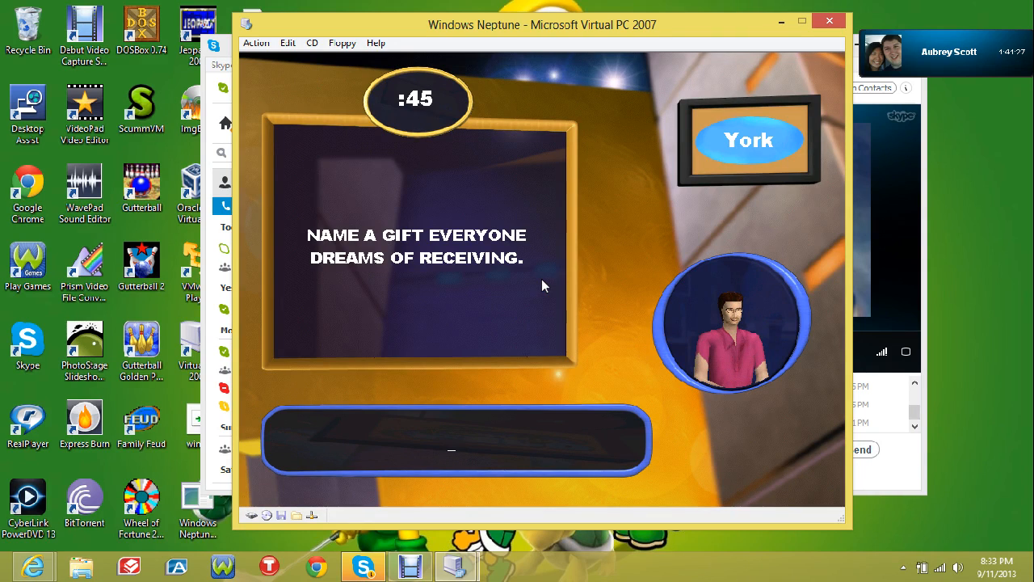
- Answer the second player's questions with 'MON', 'P', 'SWING', 'TA' and 'VIDEO GAME'
type("MON")
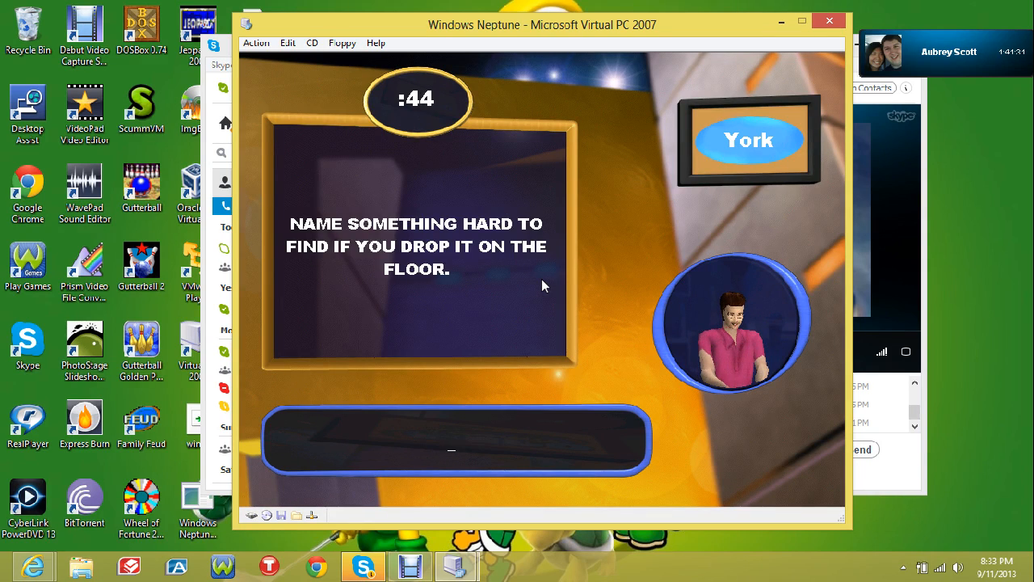
type("P")
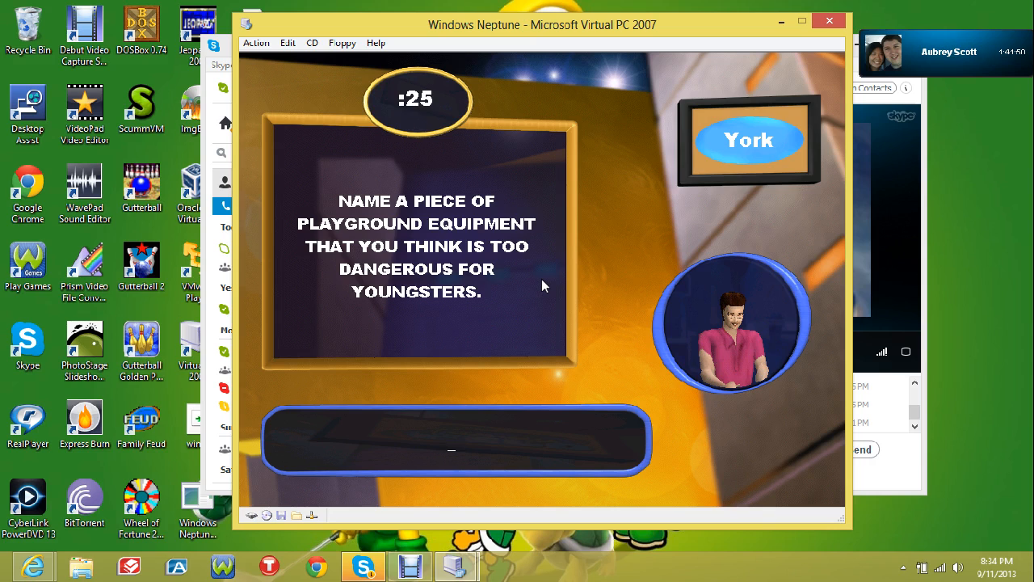
type("SWING")
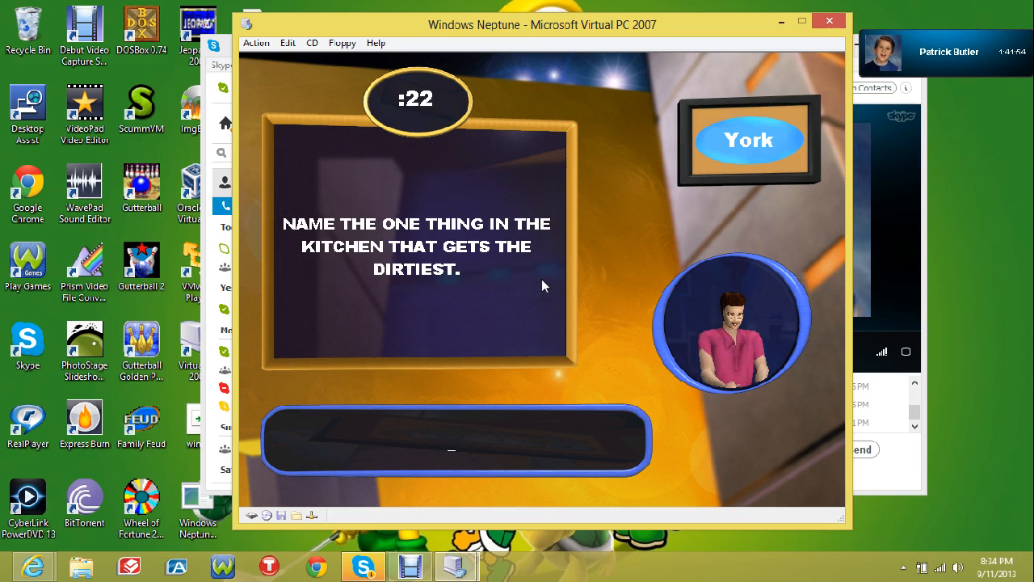
type("TA")
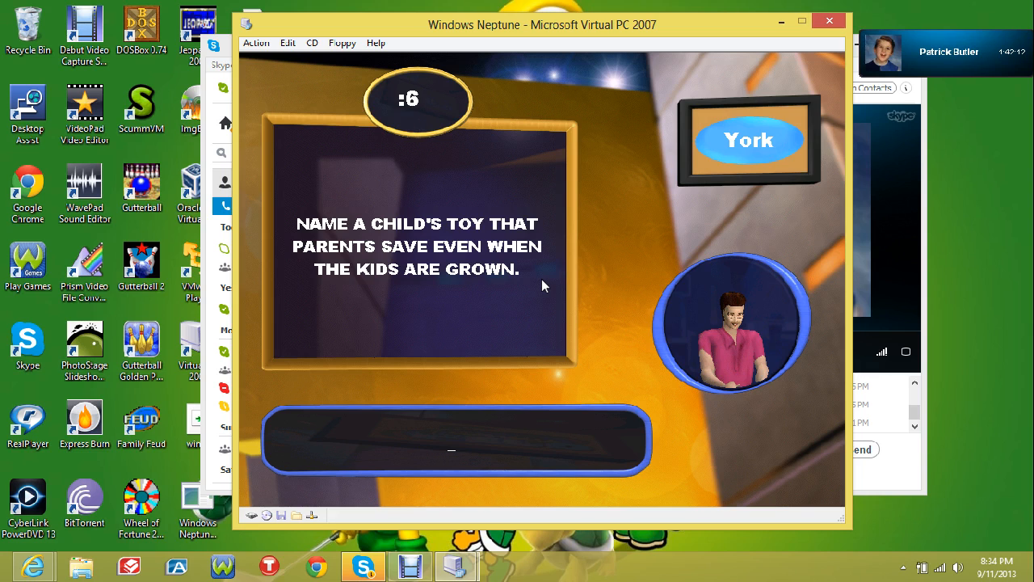
type("VIDEO GAME")
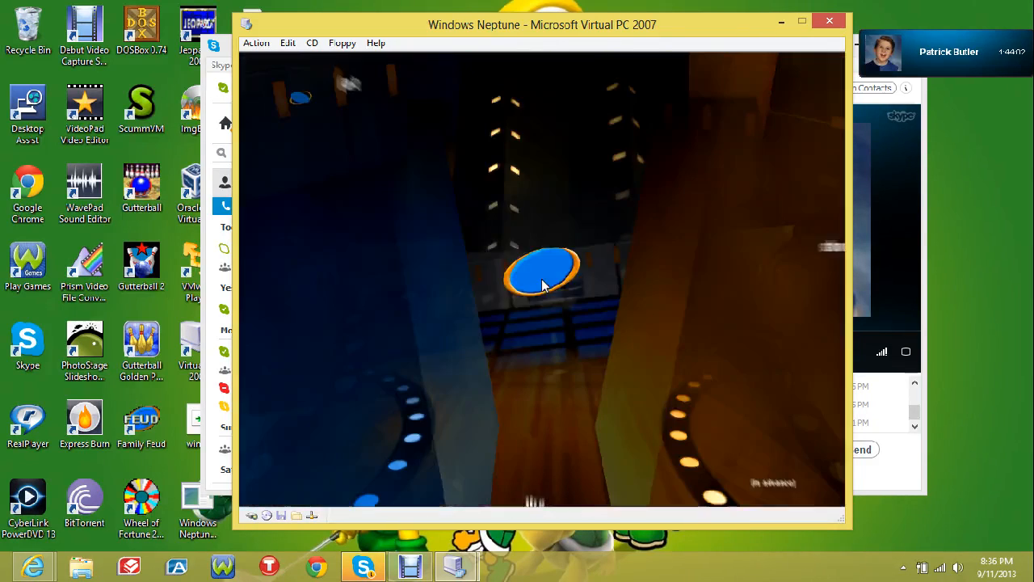
- Skip the intro animation after the Fast Money results to reach the main menu
left_click(542, 271)
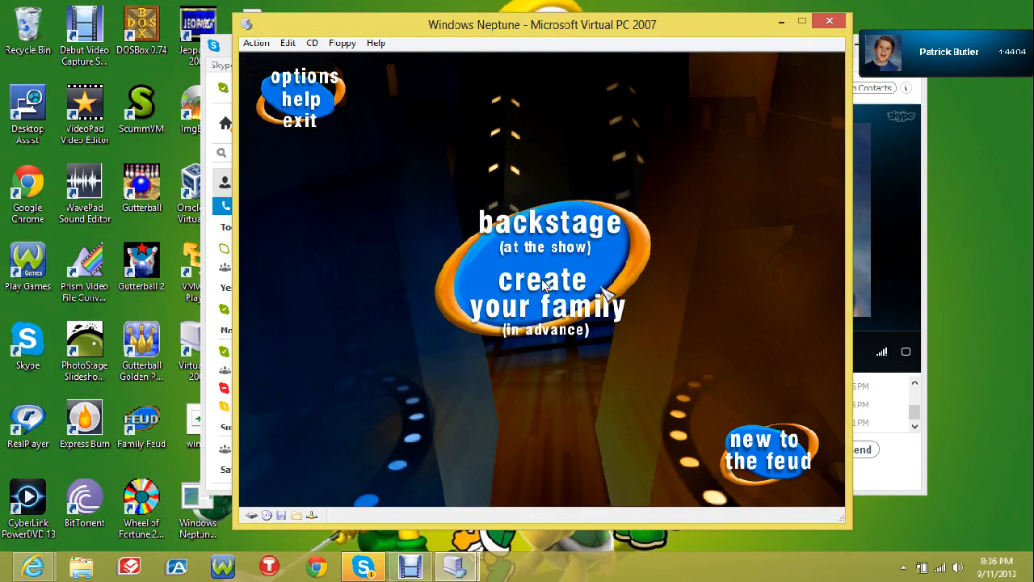